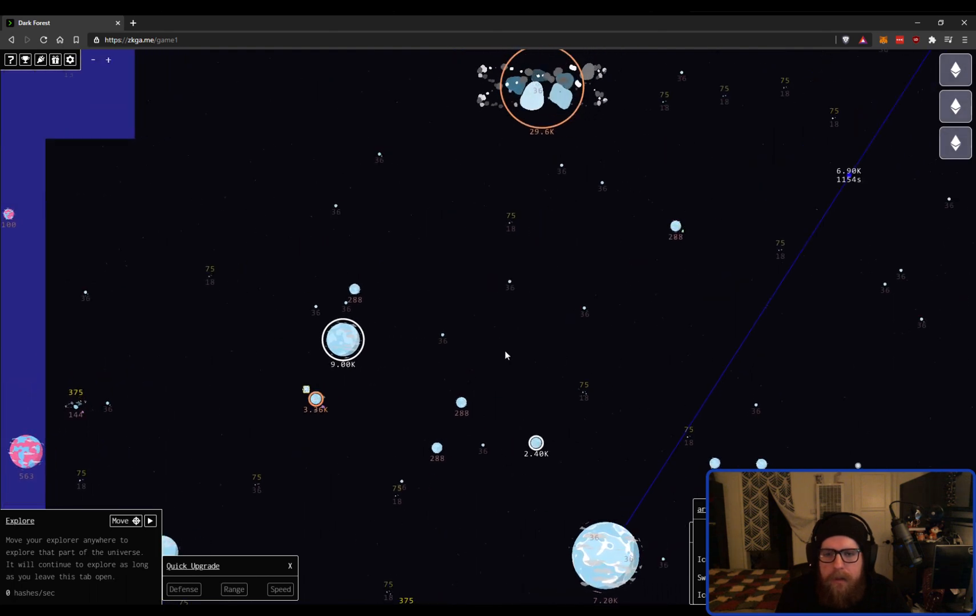
mouse_move(532, 306)
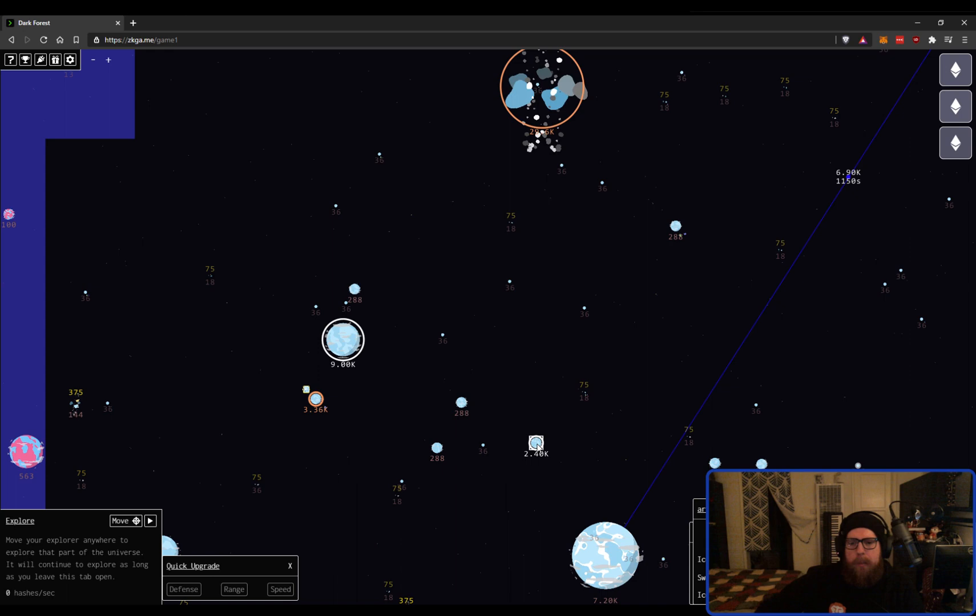
Select the 2.40K Level 2 ice planet 47730 Cute Awake to show its details card
click(536, 444)
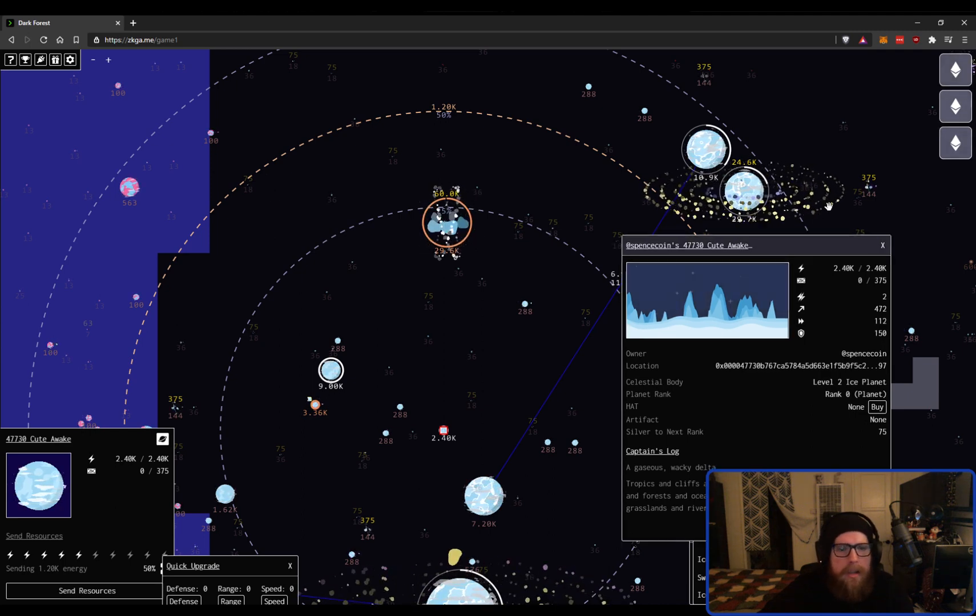
Move Cute Awake's details card up and right so its Captain's Log is readable
drag(753, 246, 516, 181)
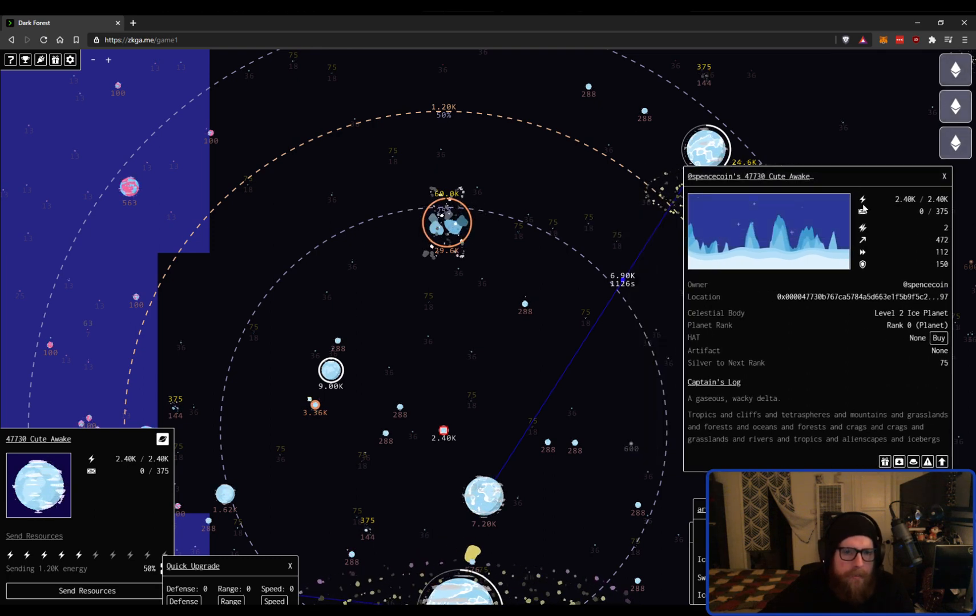
mouse_move(863, 200)
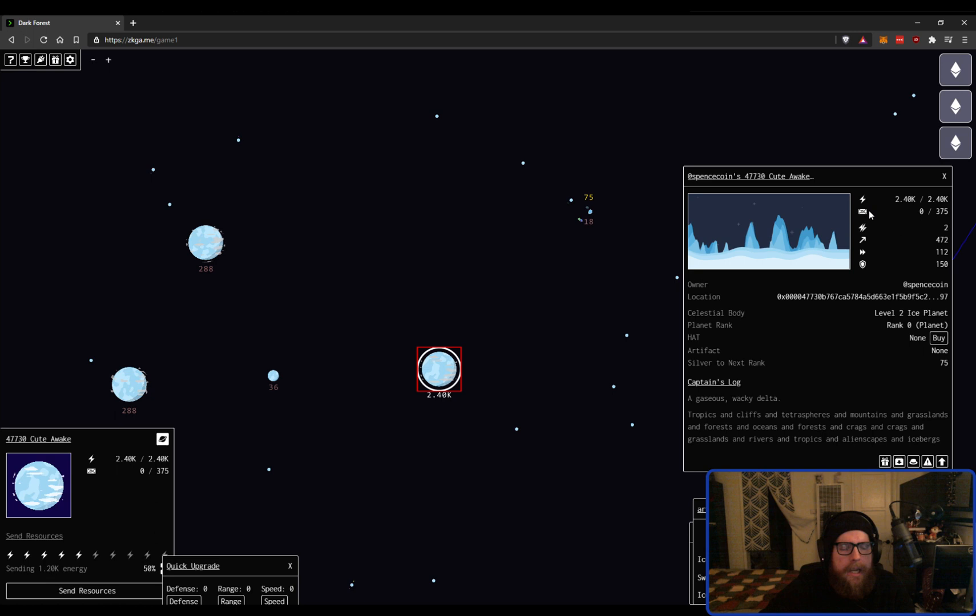
mouse_move(863, 212)
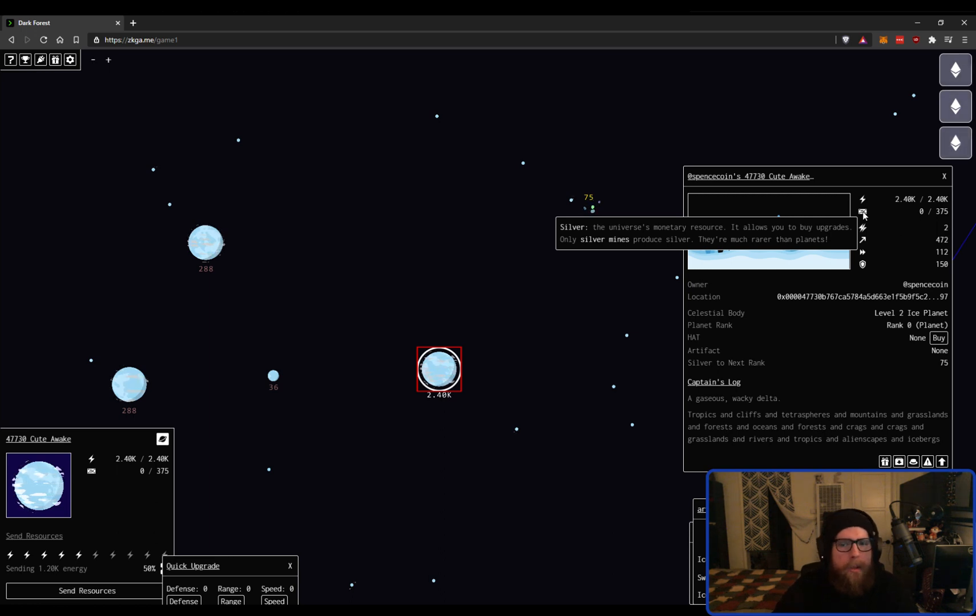
mouse_move(588, 221)
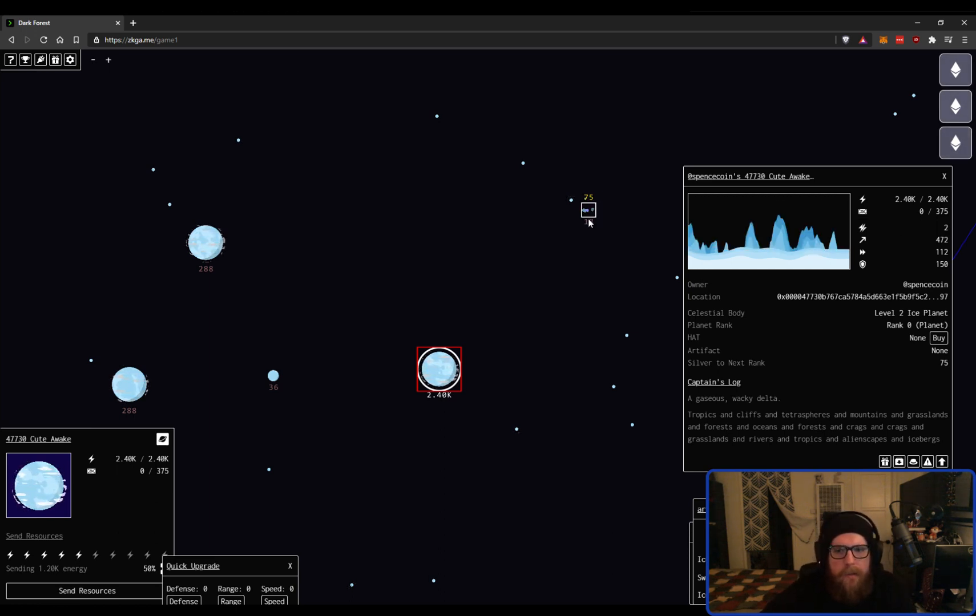
Click empty map space near 47730 Cute Awake to clear the planet selection
click(588, 210)
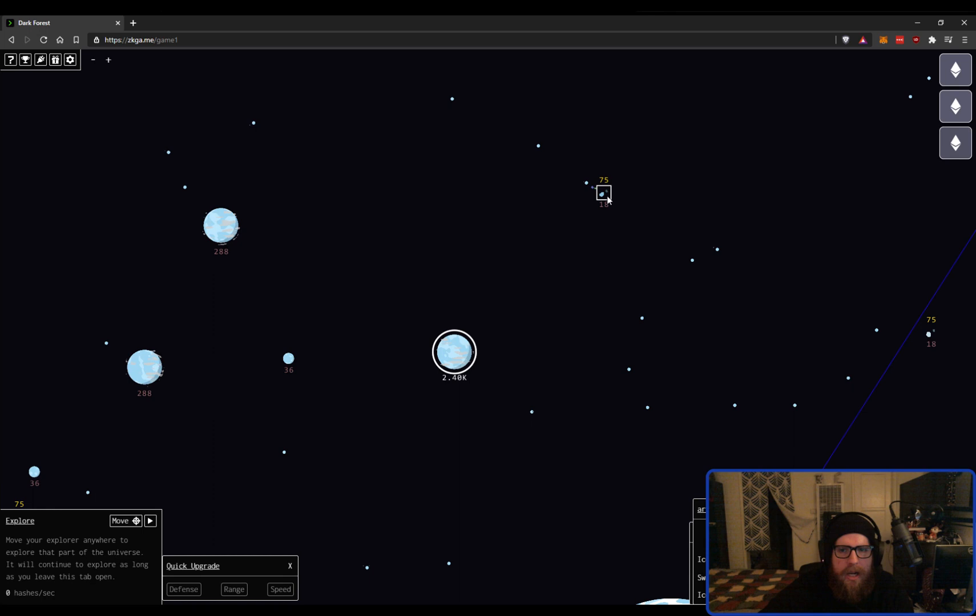
click(602, 193)
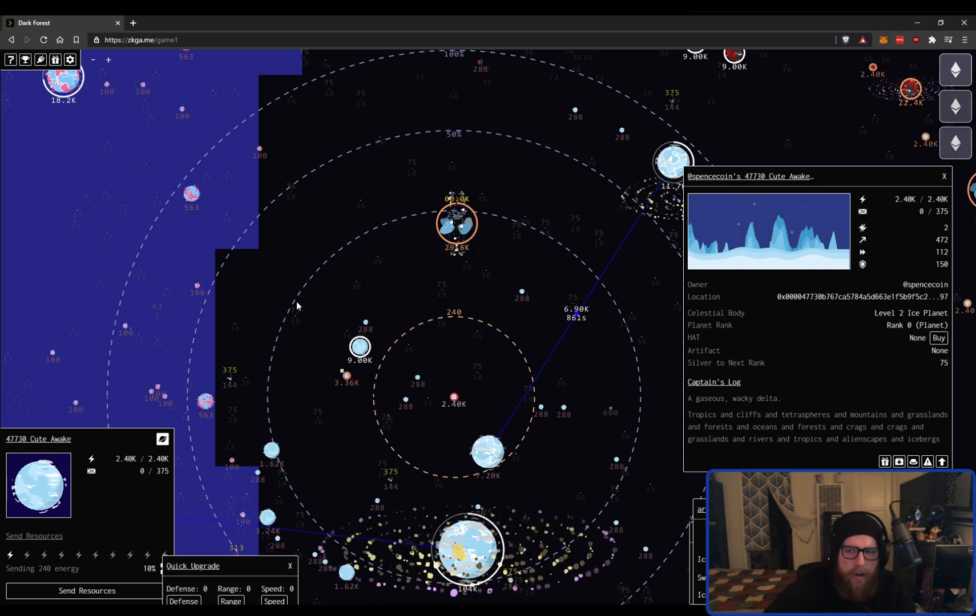
mouse_move(400, 378)
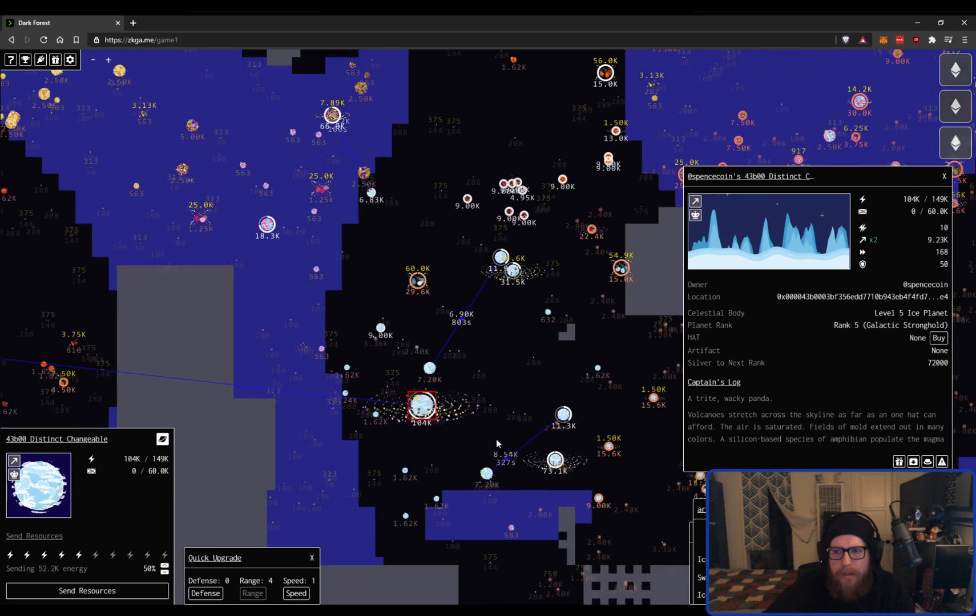
Scroll the map view back out near Cute Awake with no planet selected
scroll(down, 3)
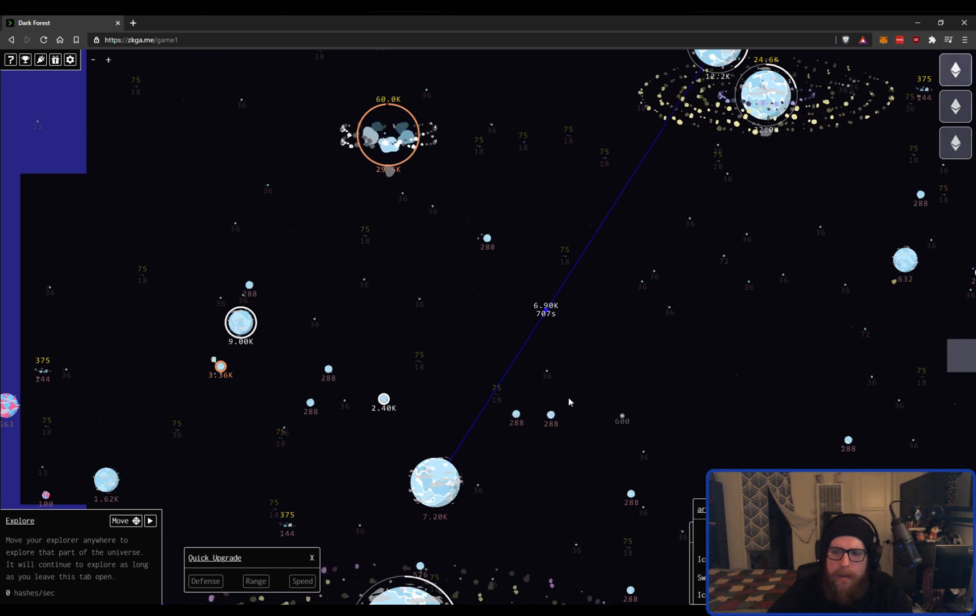
Select the 9.00K Level 3 ice planet 53650 Calm Assert to view its stats
click(239, 323)
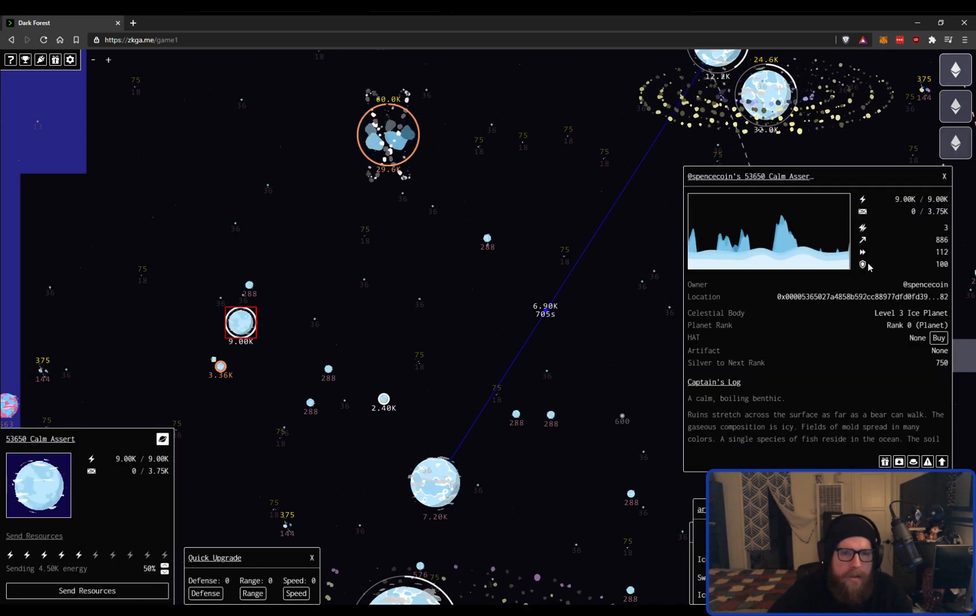